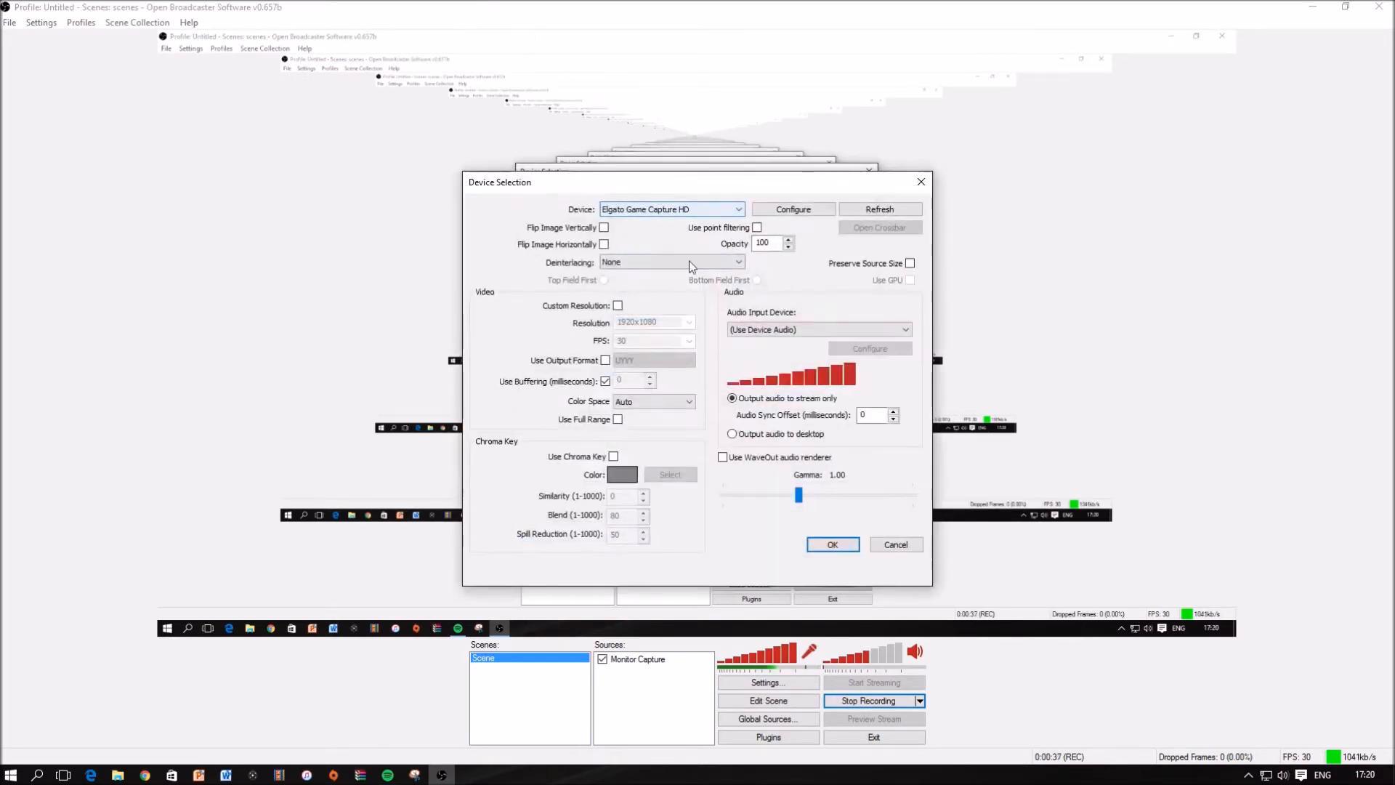
{"action": "mouse_move", "coordinate": [562, 218]}
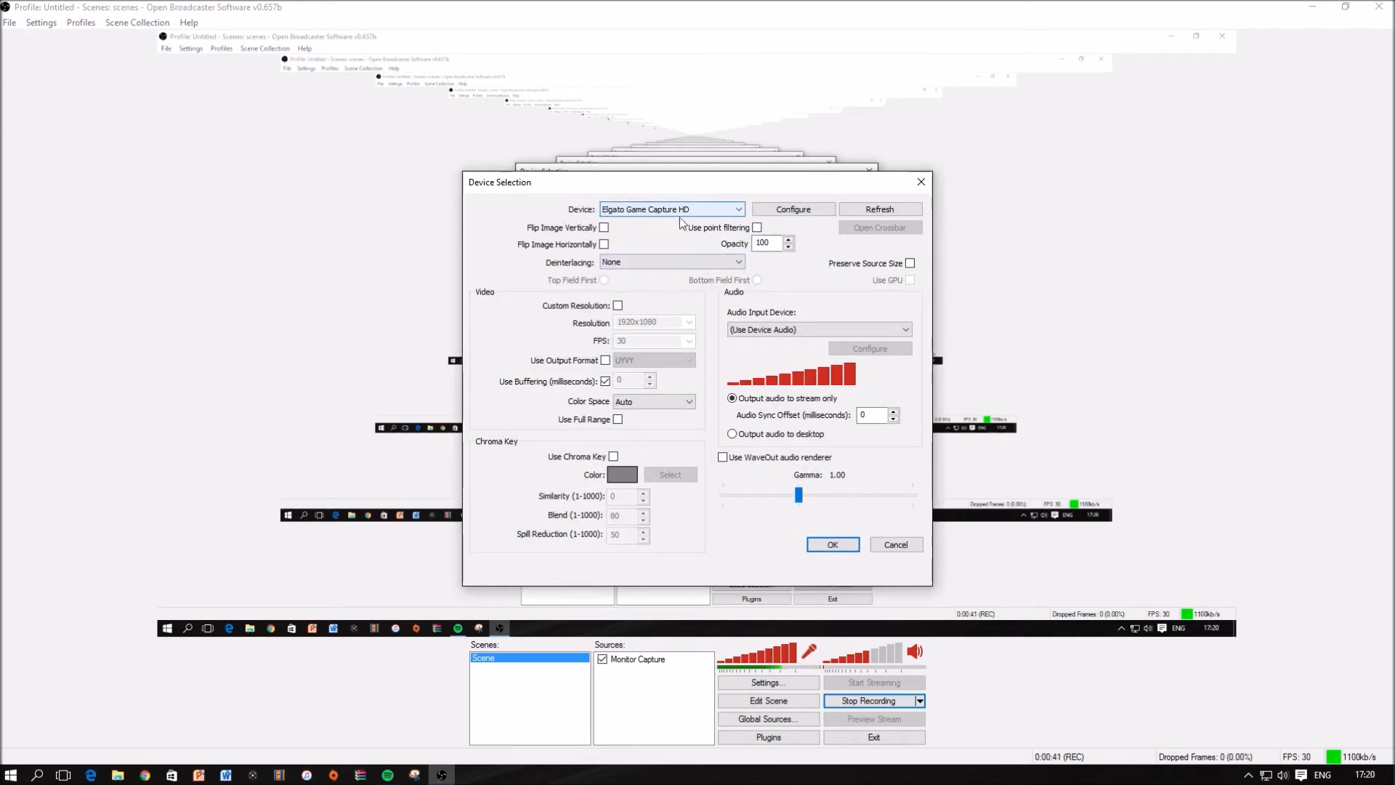
- Choose Trust Webcam from the Device list and confirm the capture device settings
{"action": "left_click", "coordinate": [737, 209]}
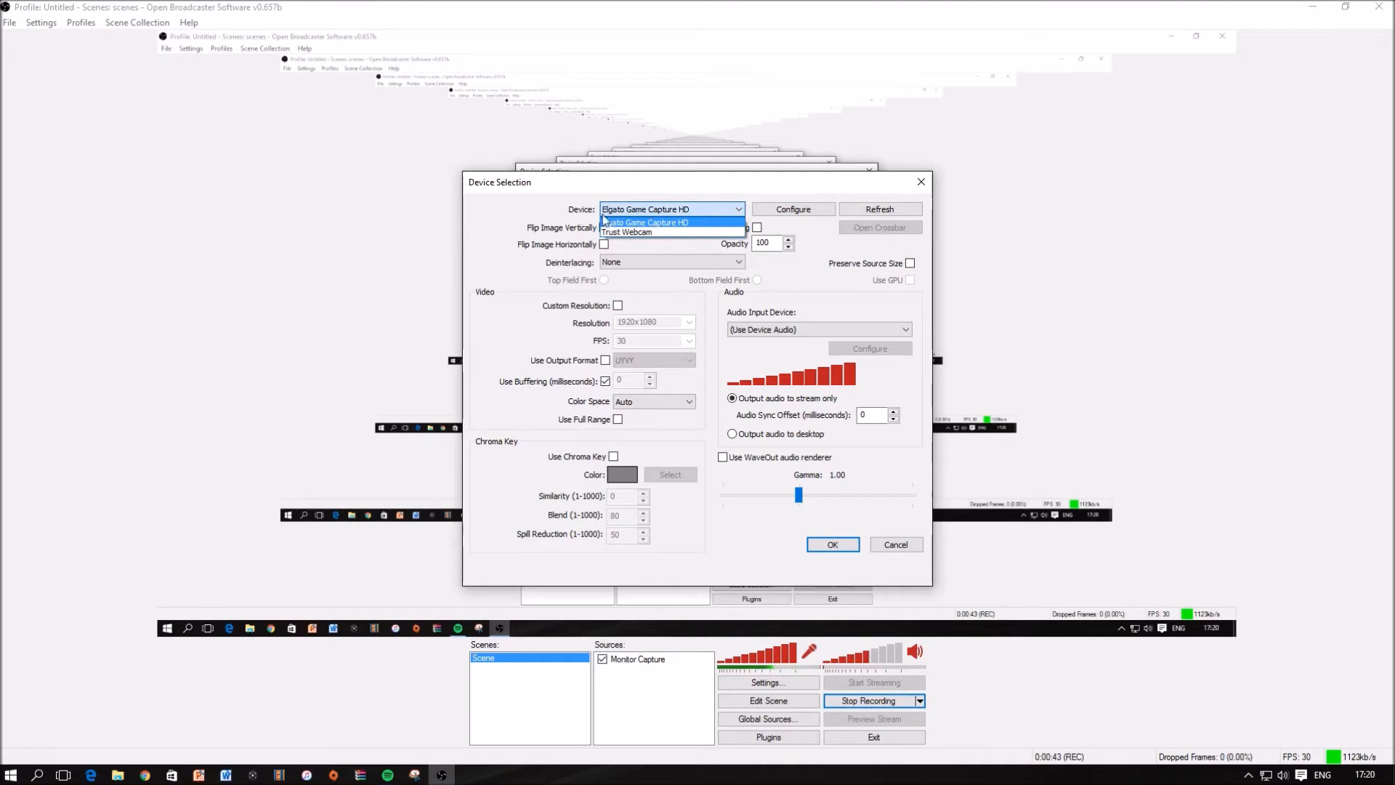
{"action": "left_click", "coordinate": [648, 221]}
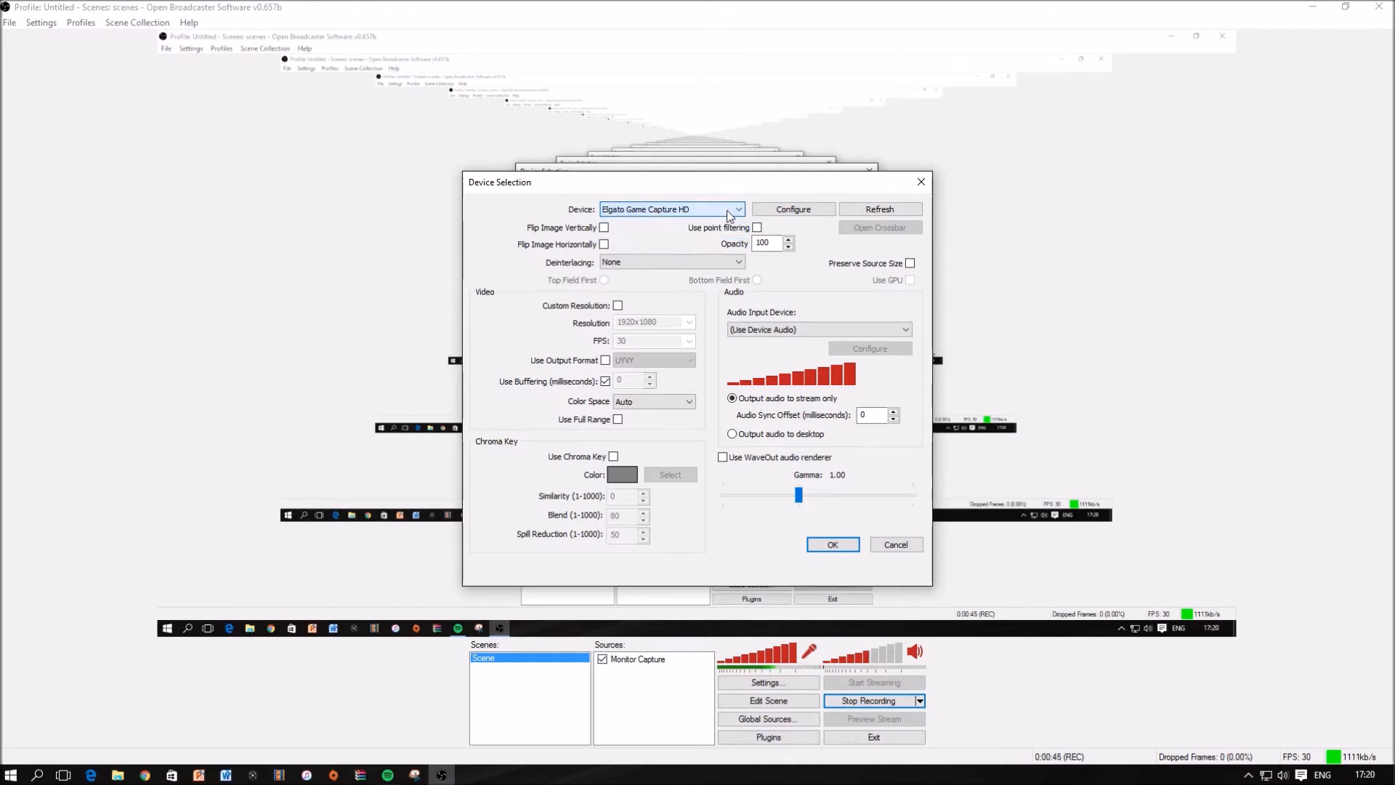
{"action": "left_click", "coordinate": [737, 209]}
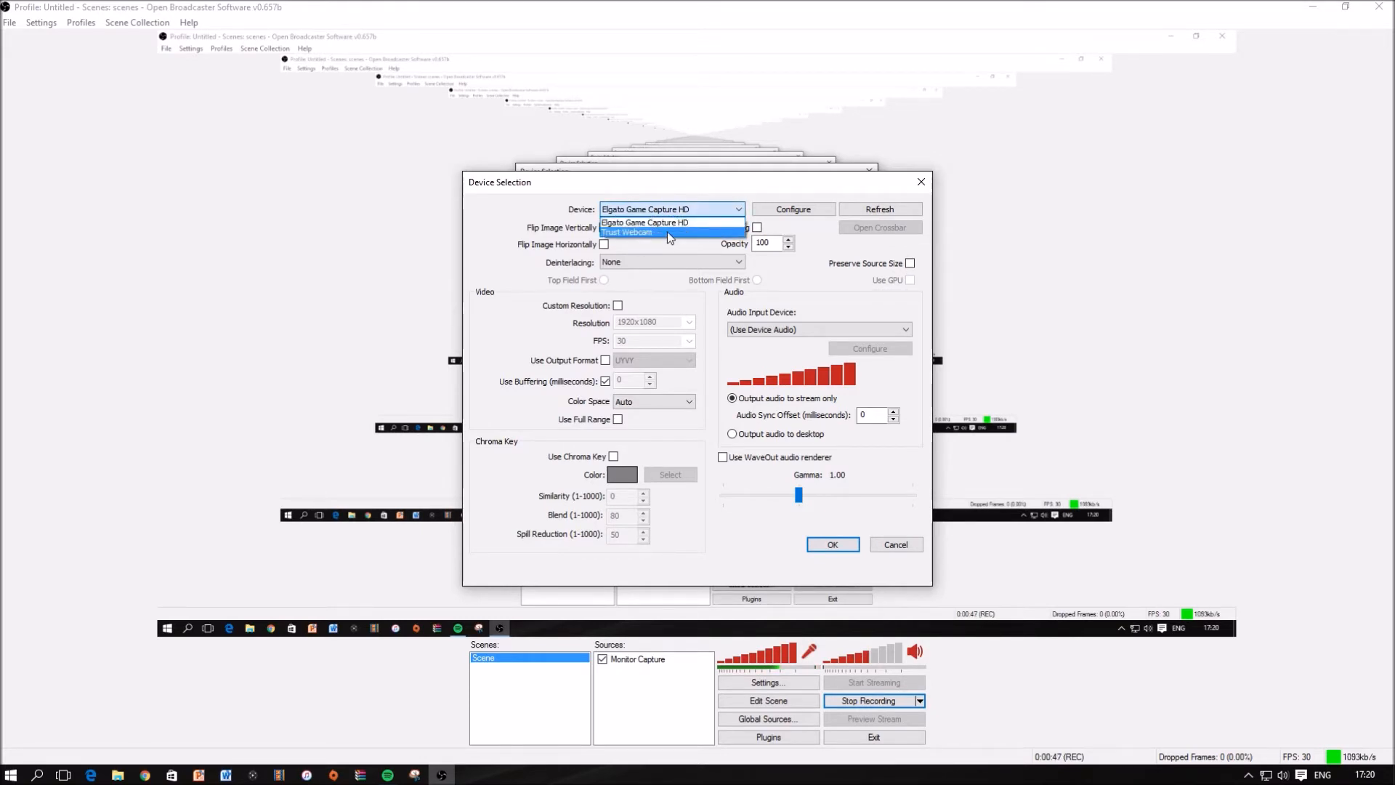
{"action": "left_click", "coordinate": [628, 232]}
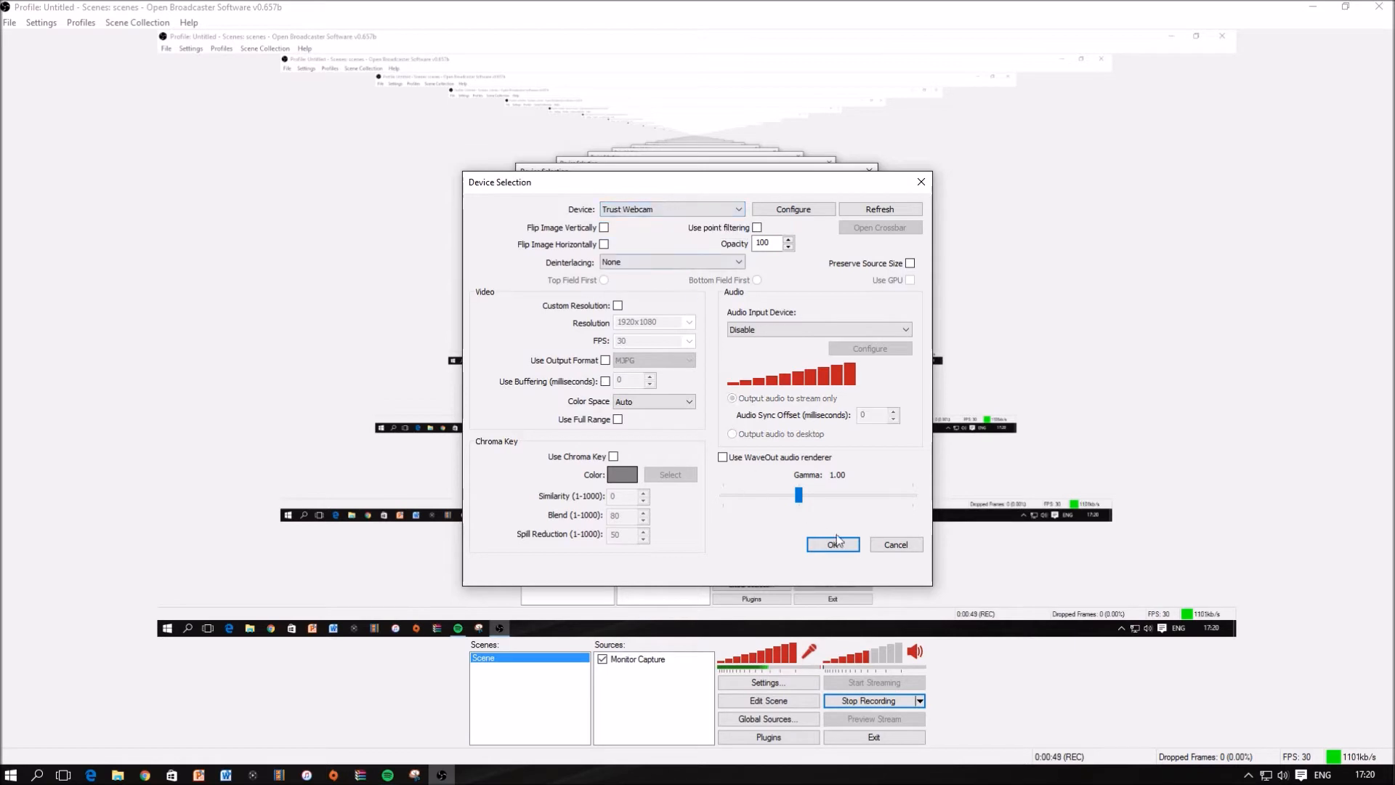
{"action": "left_click", "coordinate": [832, 543]}
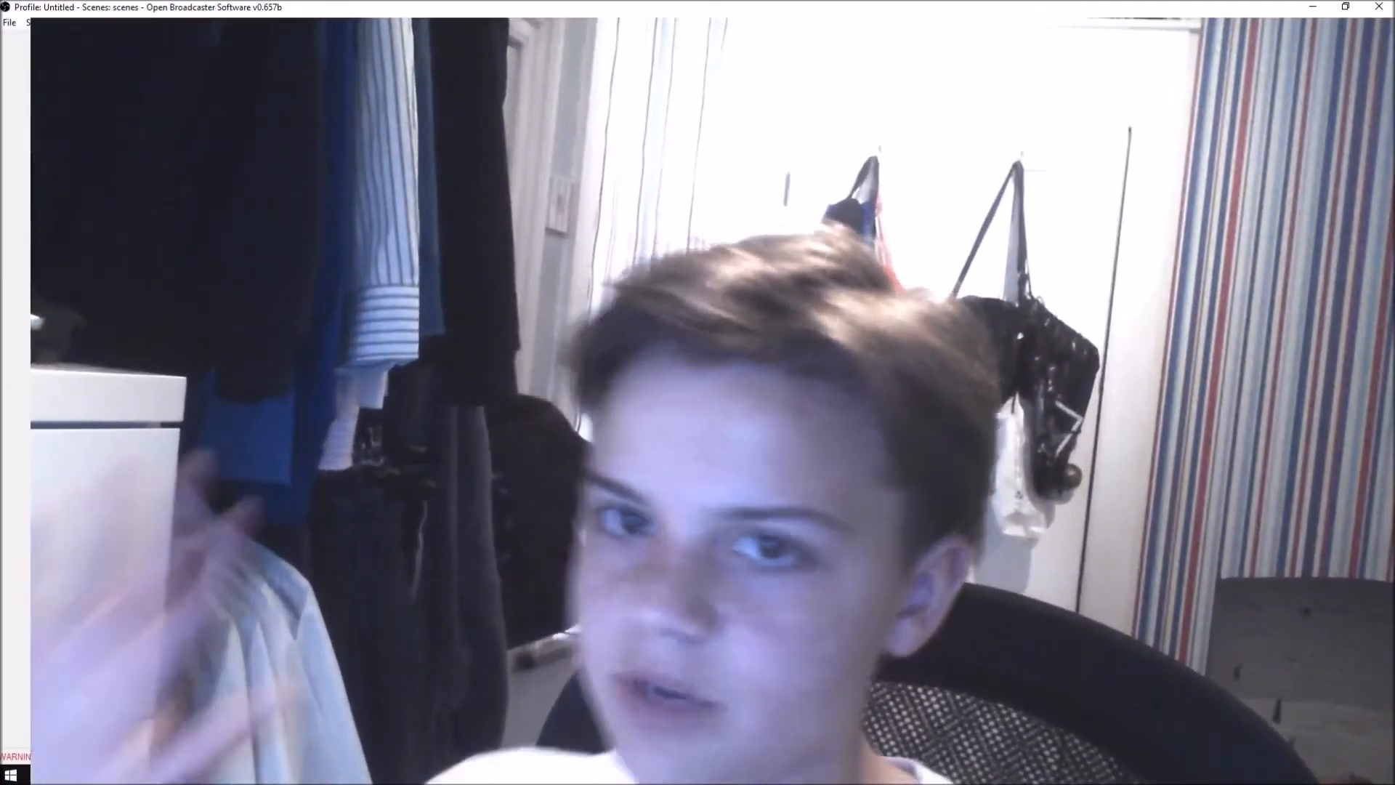